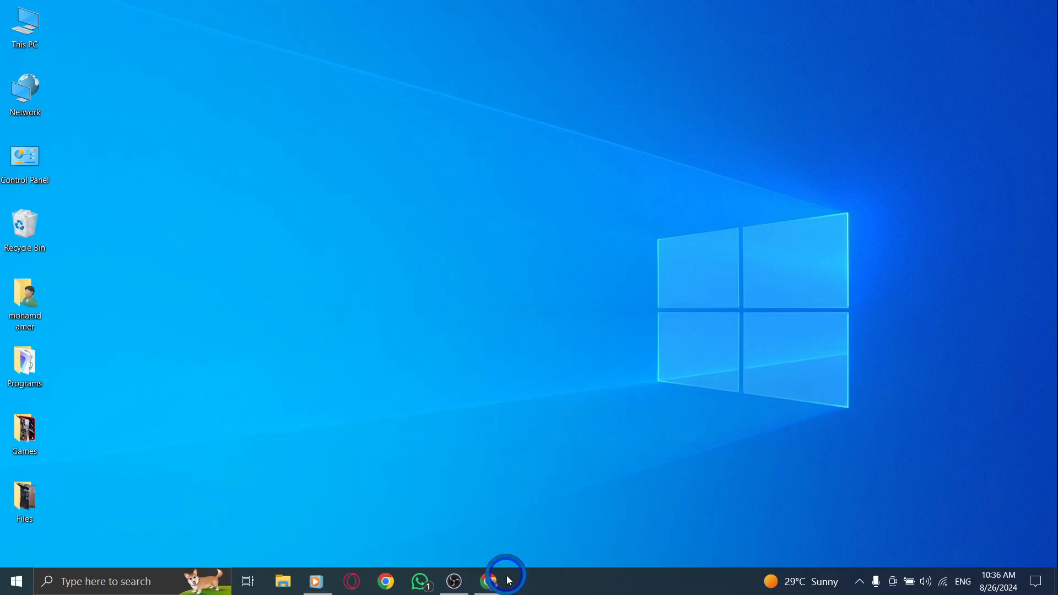
Bring the Chrome window showing the Facebook feed to the front
click(489, 582)
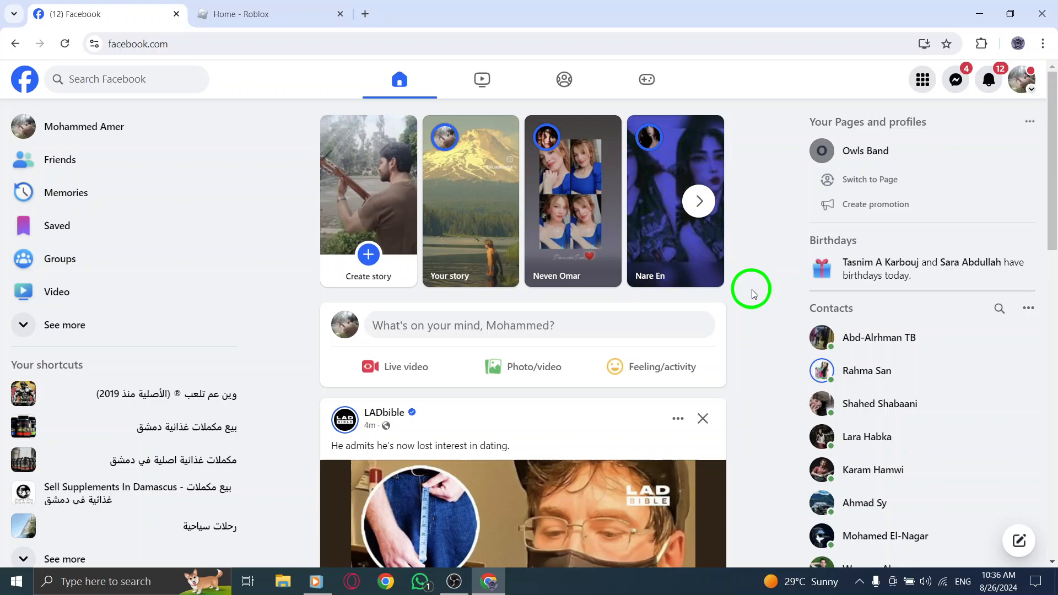
mouse_move(1027, 61)
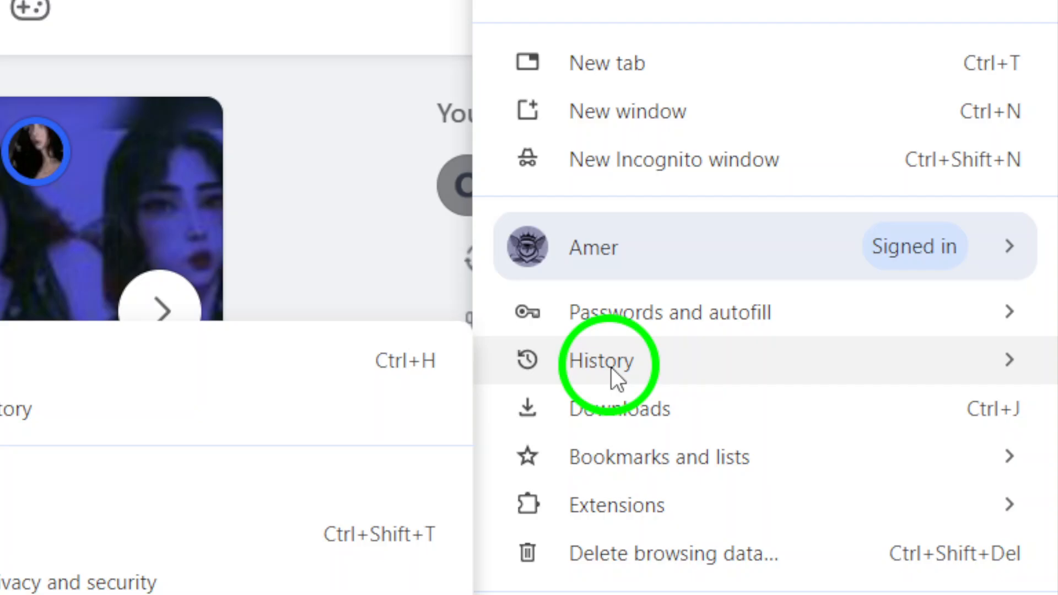
Review the History page and Delete browsing data settings, then close both tabs
click(600, 360)
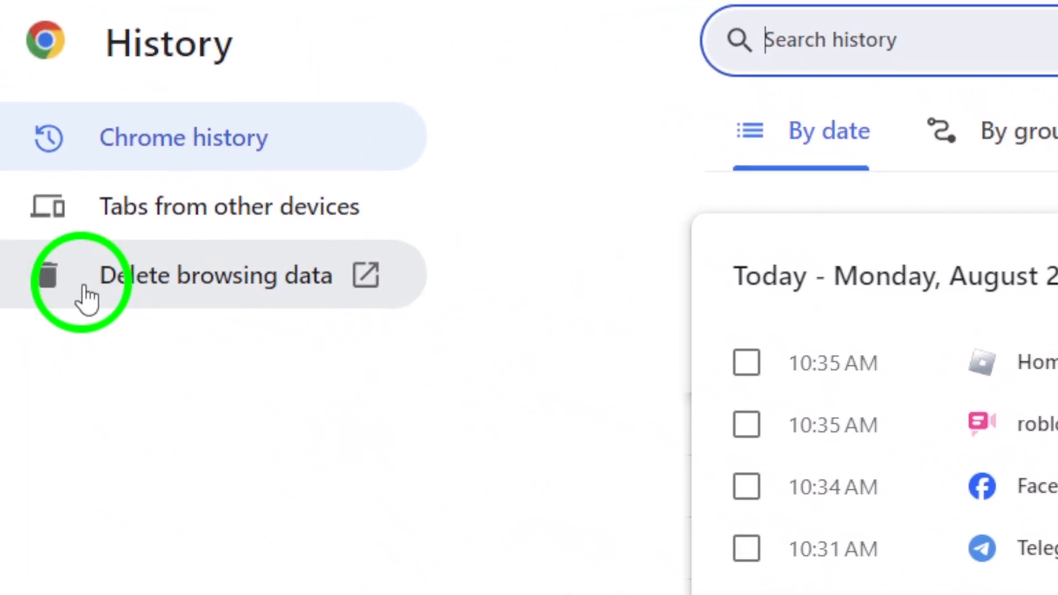
click(216, 275)
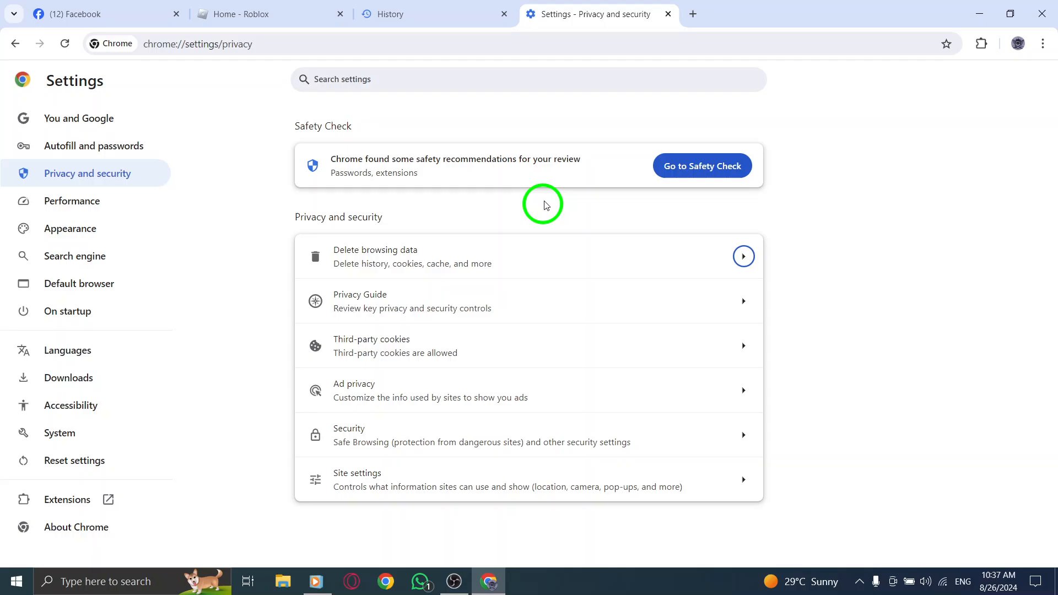
click(667, 13)
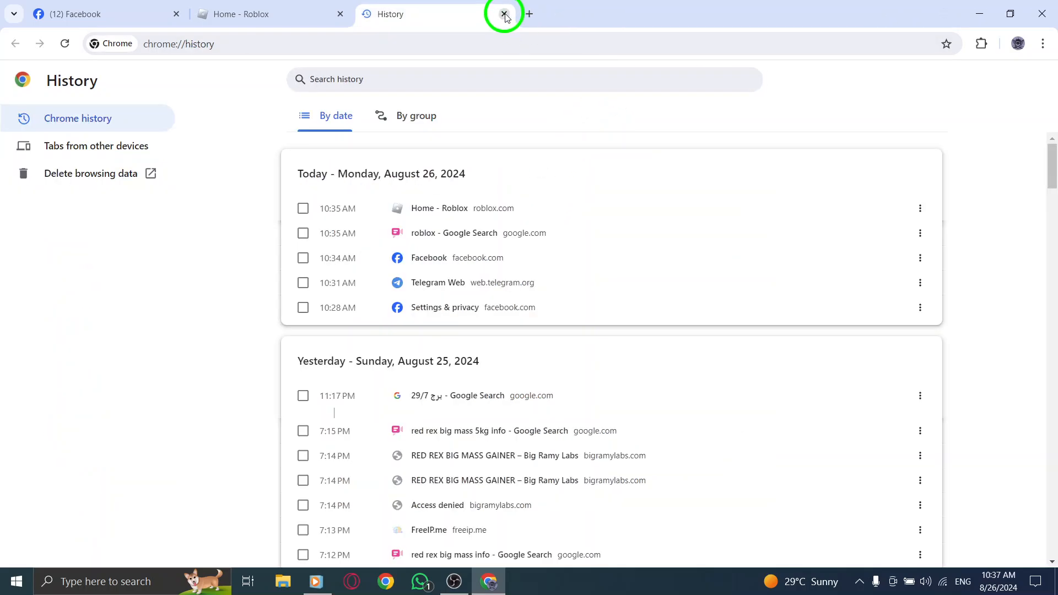
click(502, 13)
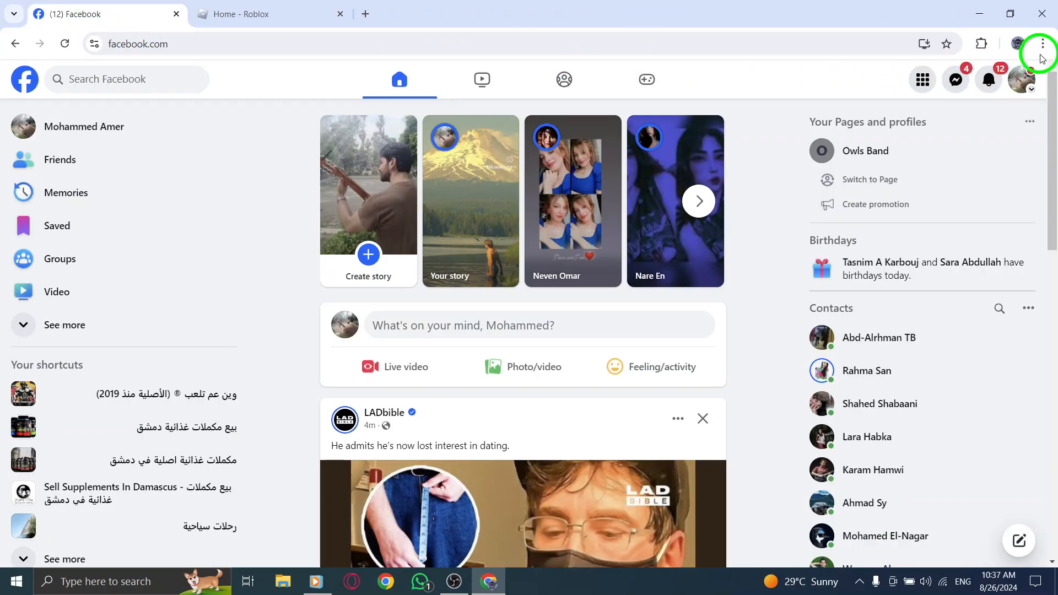
click(1042, 43)
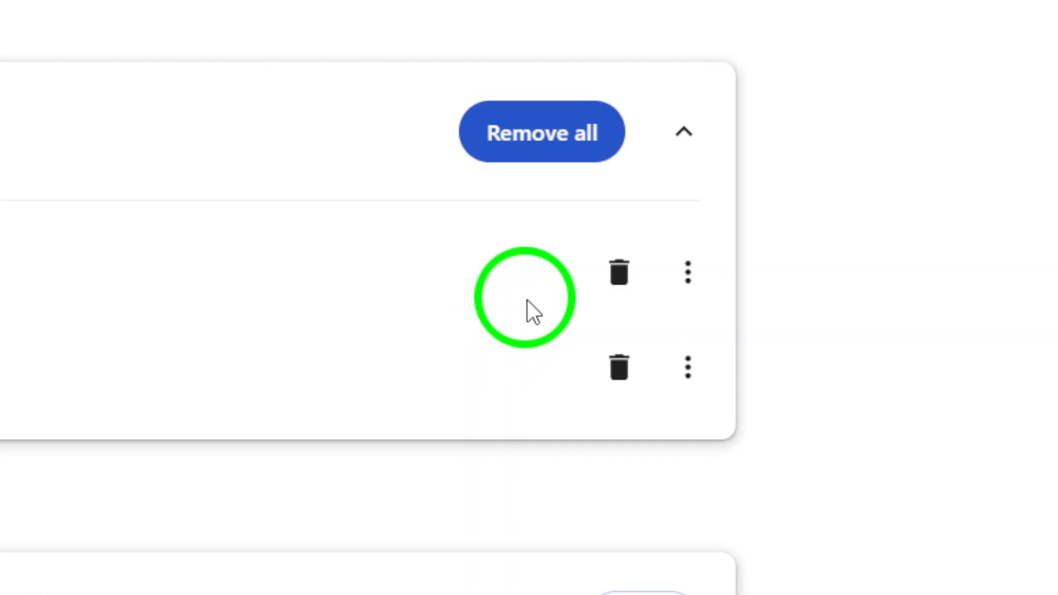
mouse_move(619, 368)
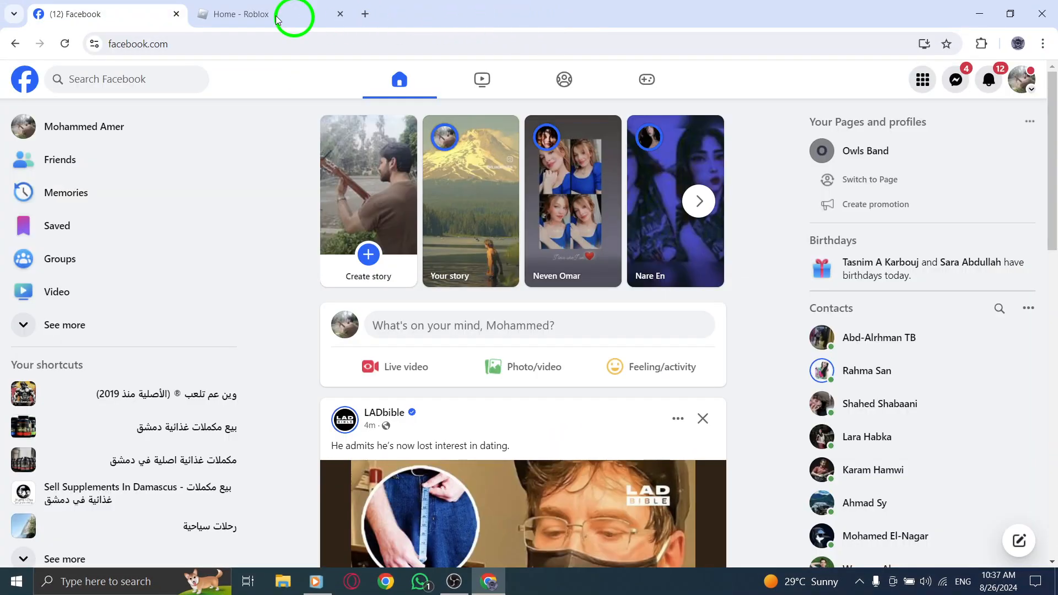
mouse_move(258, 280)
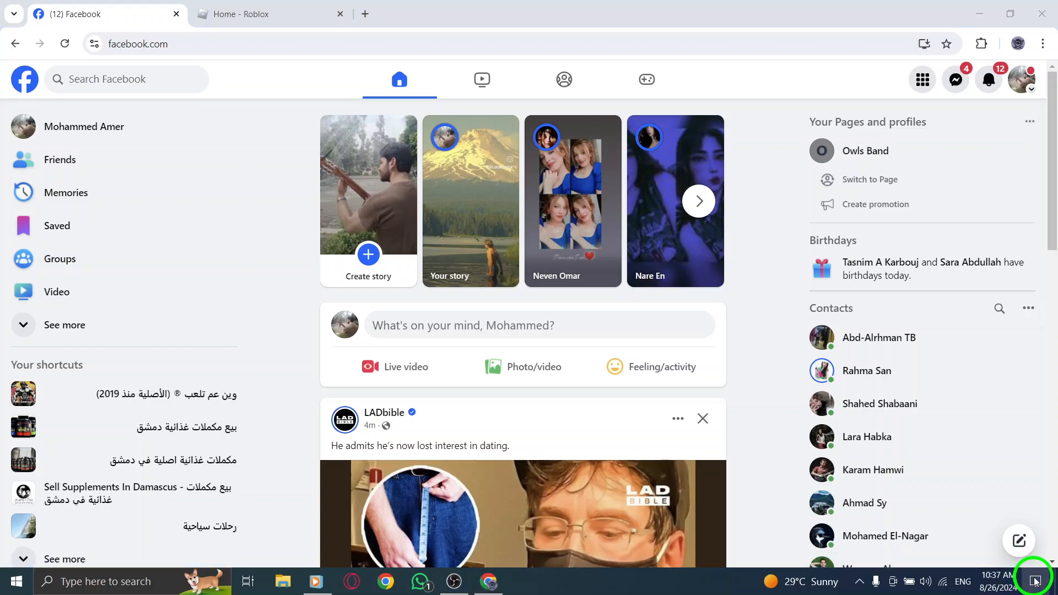
Return to the Facebook feed and bring up the Windows Start menu
click(1038, 581)
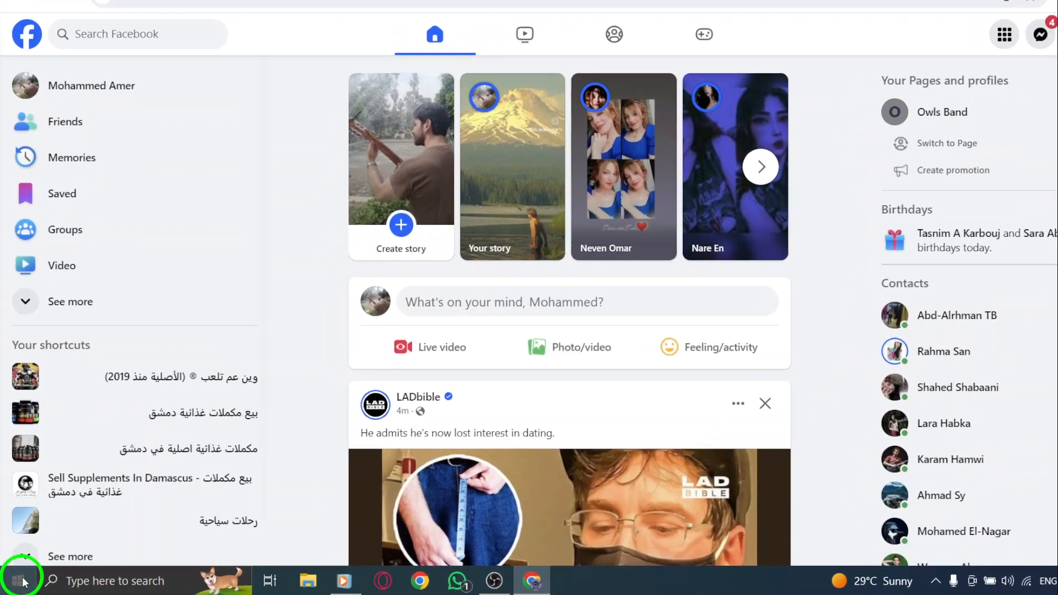
click(15, 581)
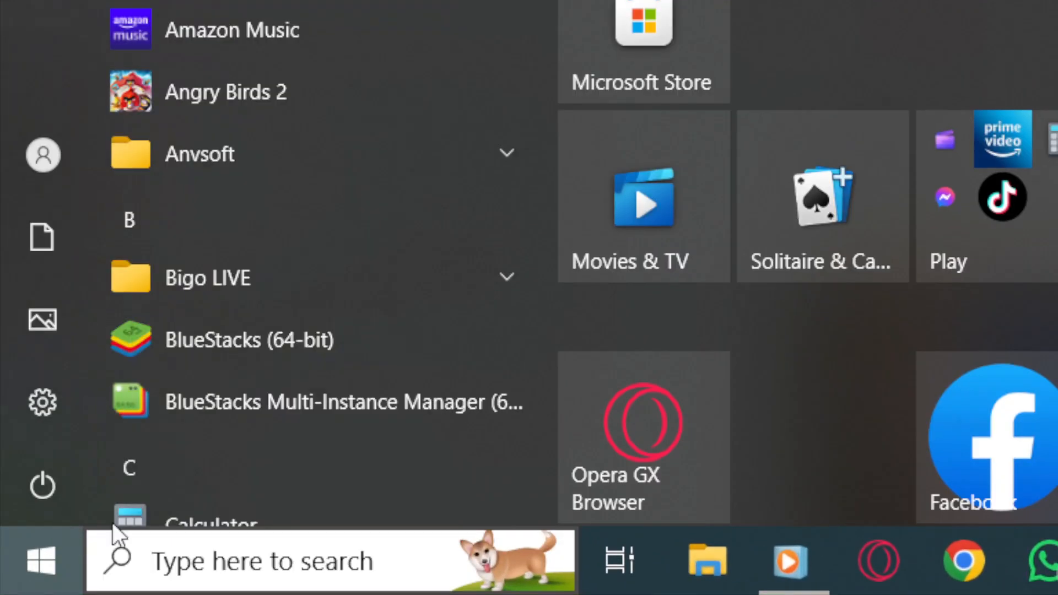
Search Start for 'Control Panel' and launch it from the best match
text(c)
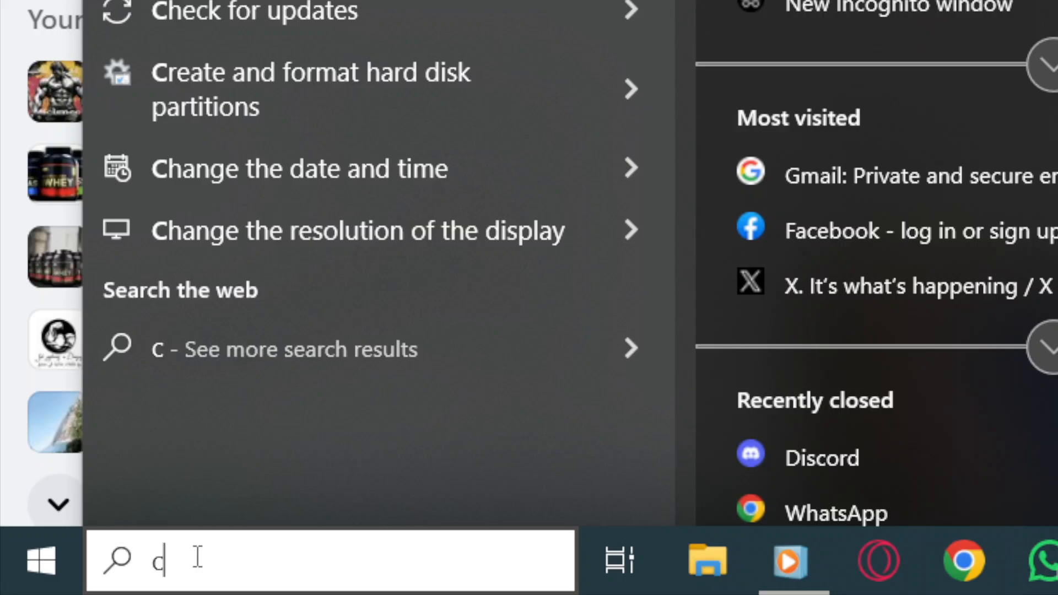
text(ontrol Panel)
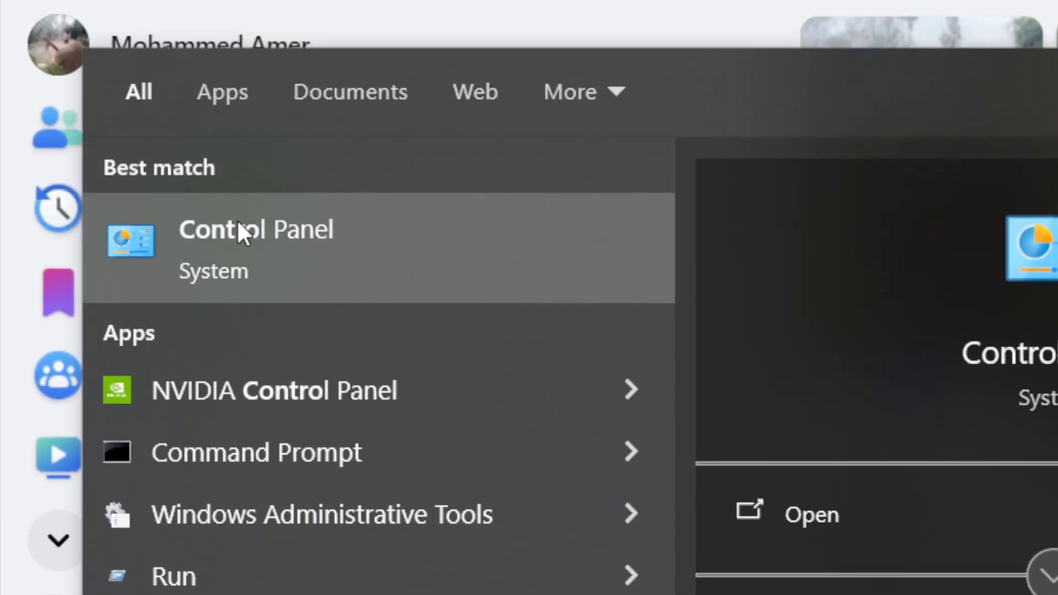
click(257, 230)
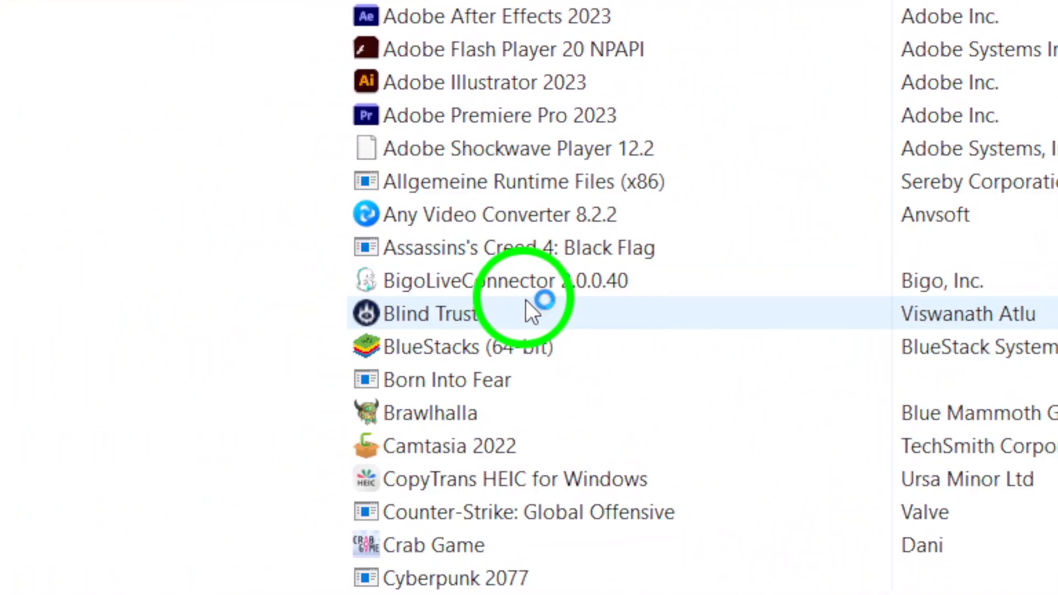
Scroll the installed programs list down to the D entries such as Discord
scroll(down, 3)
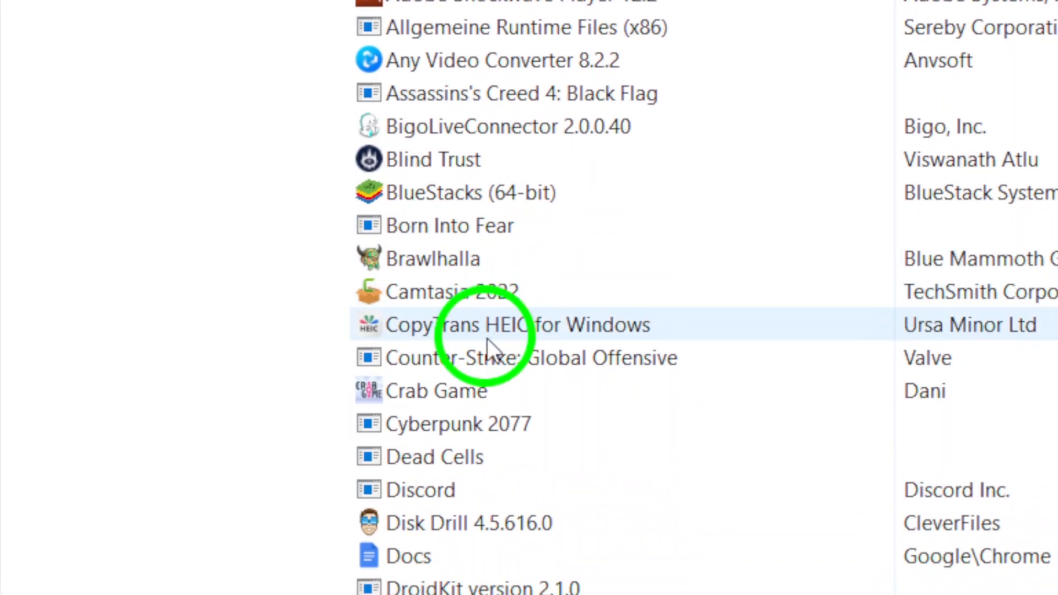